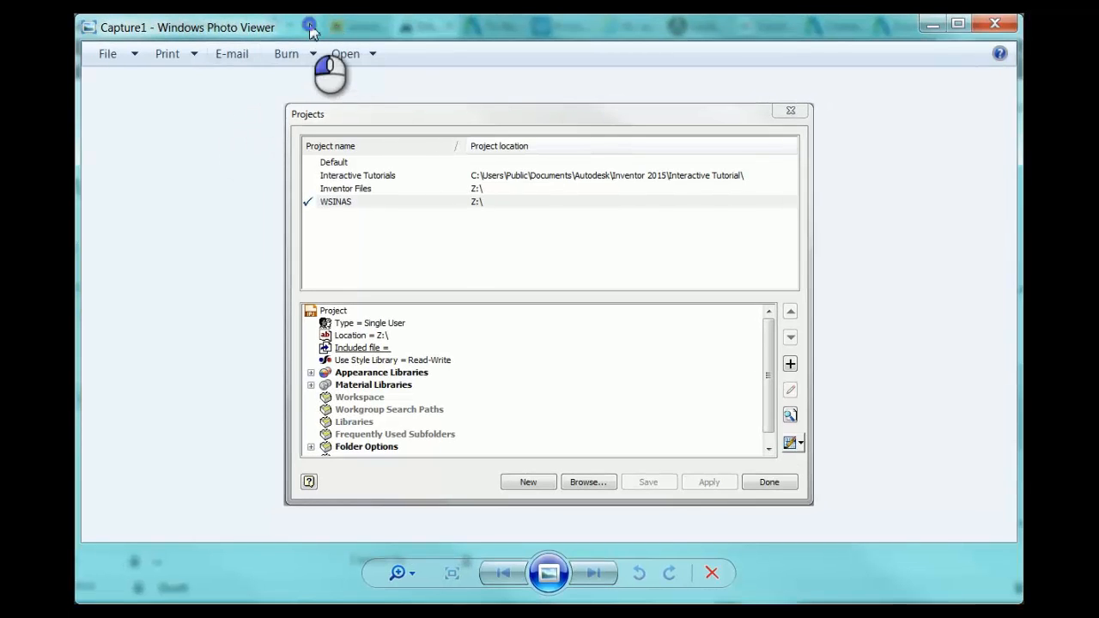
pyautogui.moveTo(356, 223)
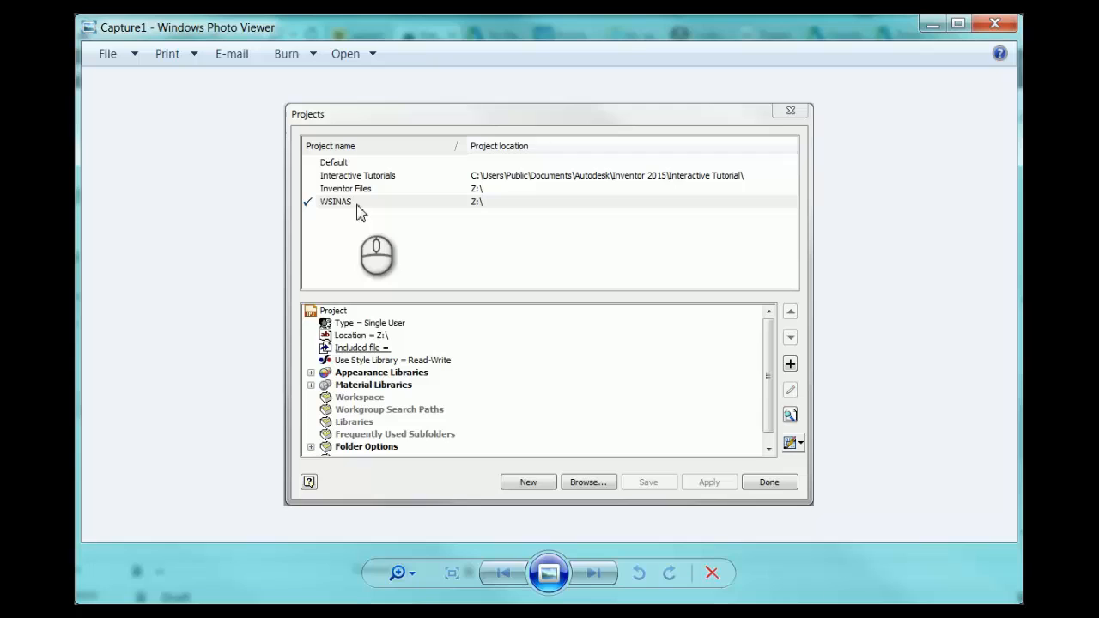
pyautogui.moveTo(469, 220)
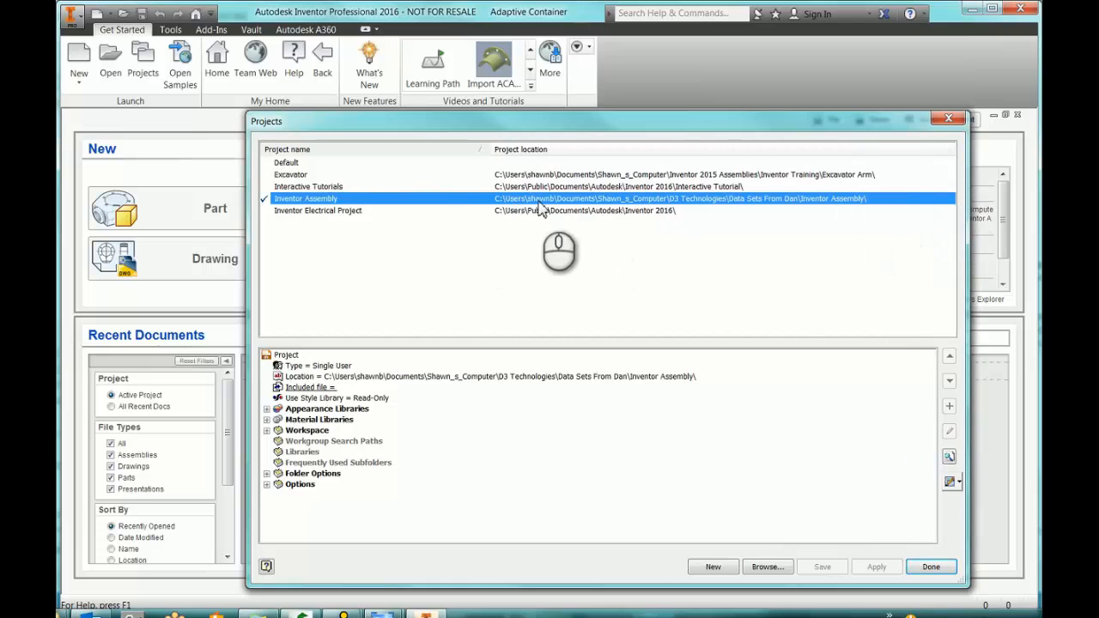
pyautogui.moveTo(712, 203)
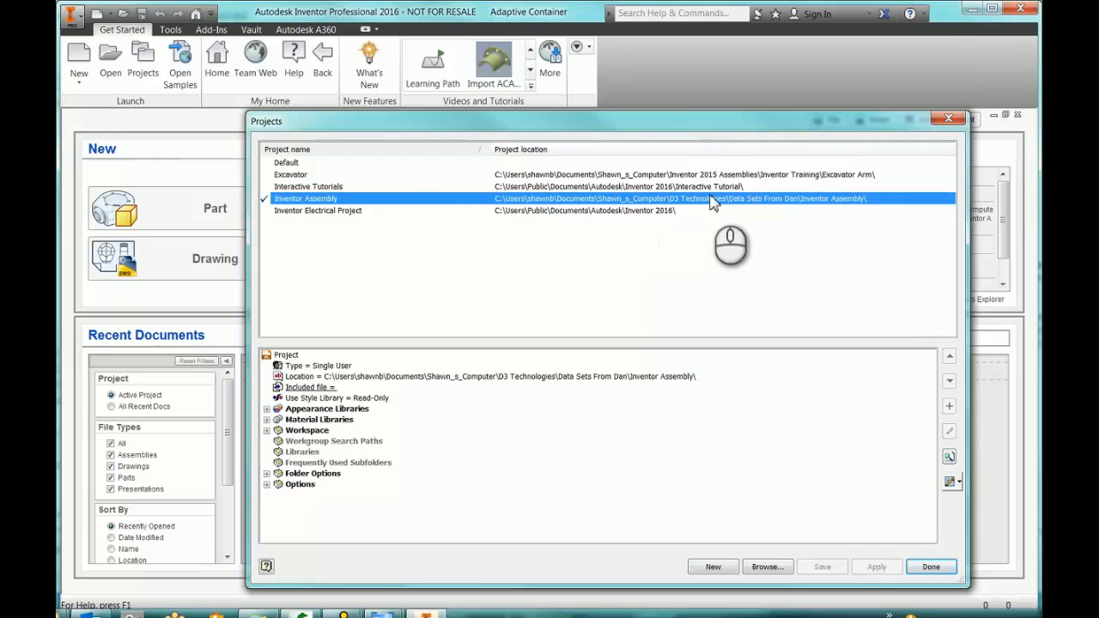
pyautogui.moveTo(775, 206)
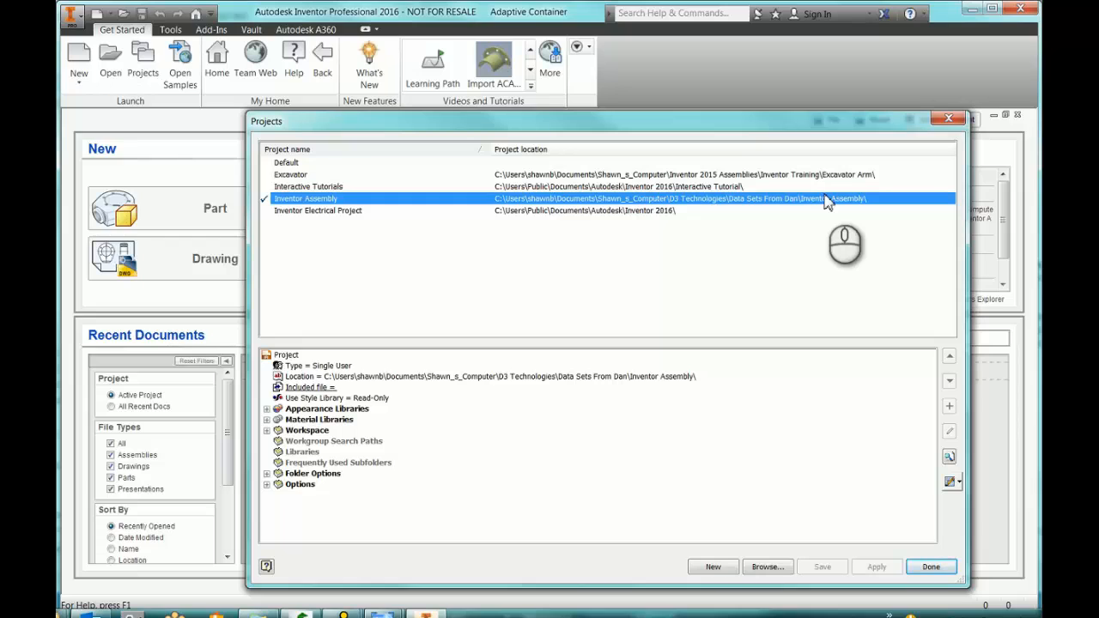
pyautogui.moveTo(831, 199)
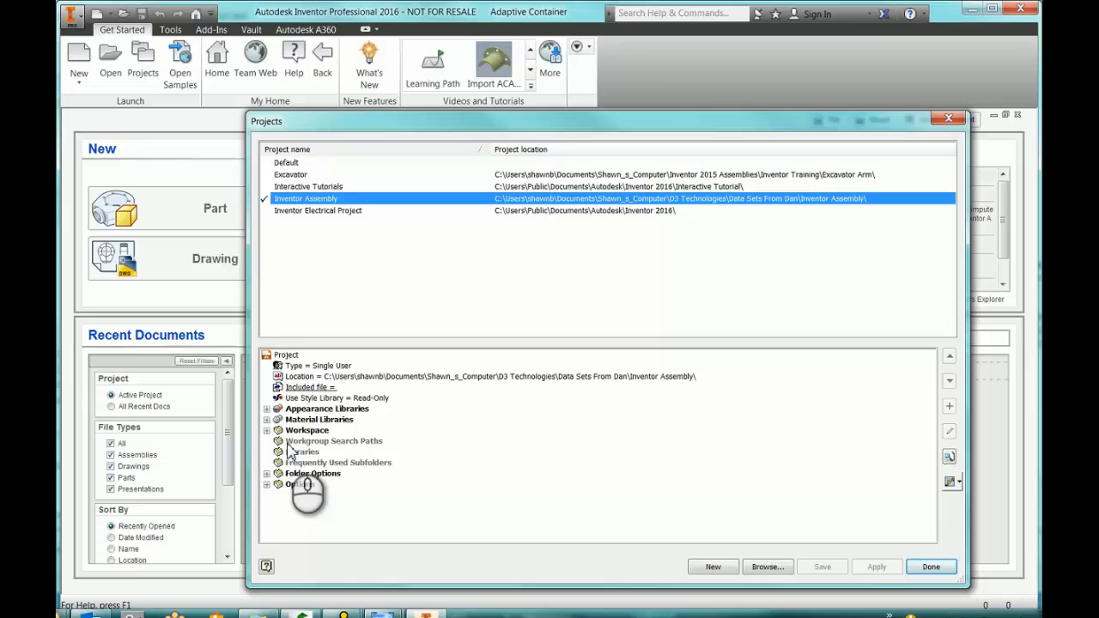
# Add a Workgroup Search Paths entry and browse to select the Workgroup folder.
pyautogui.rightClick(334, 441)
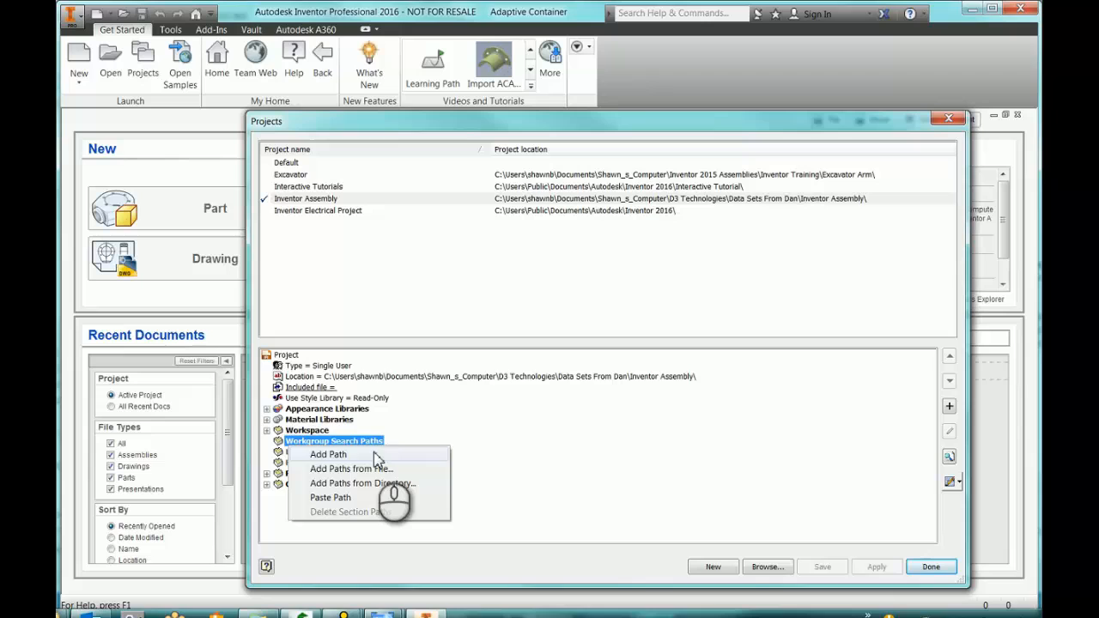
pyautogui.click(328, 454)
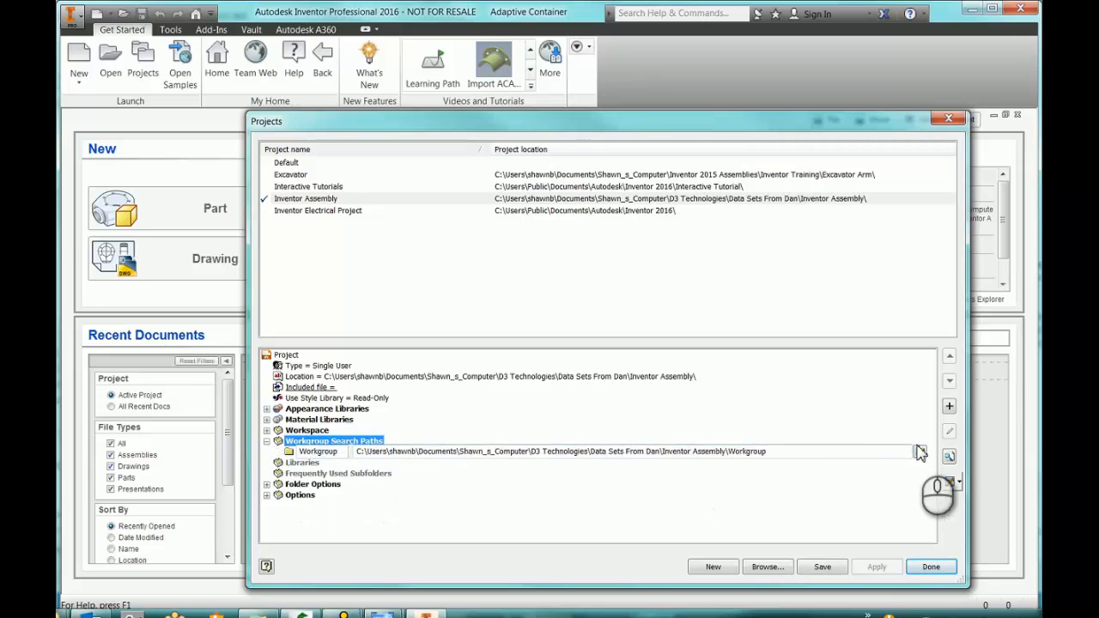
pyautogui.click(918, 451)
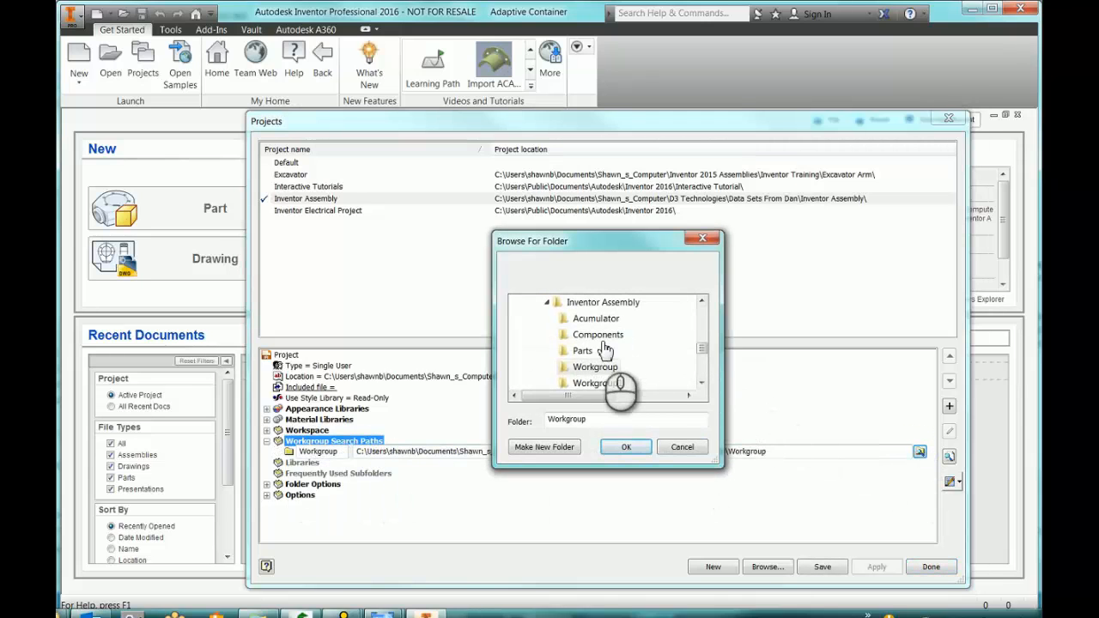